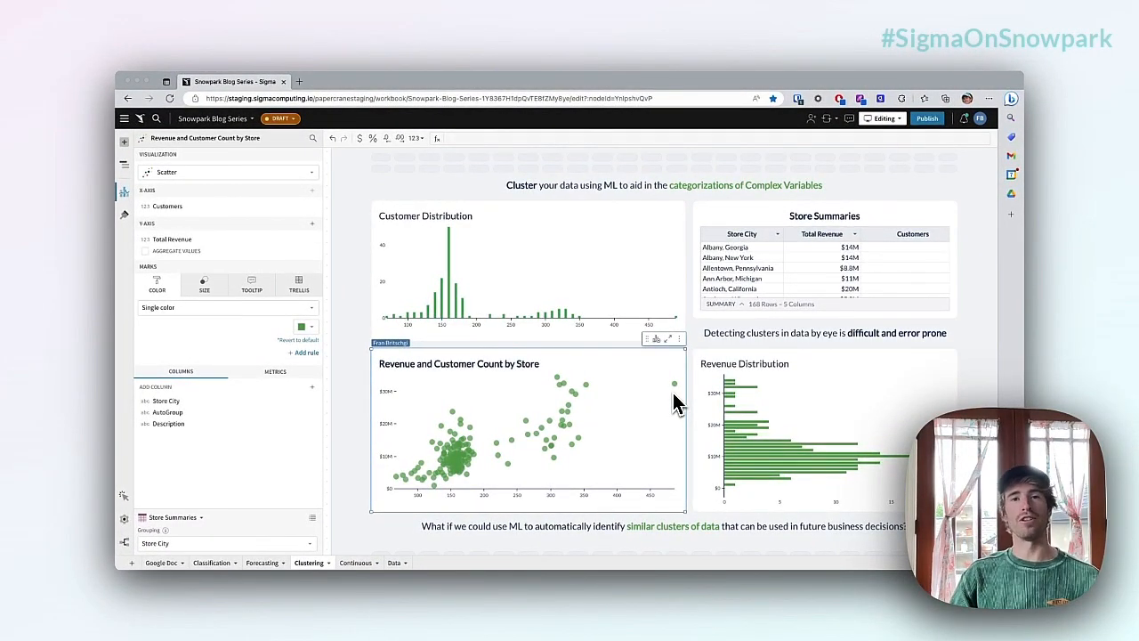
mouse_move(765, 397)
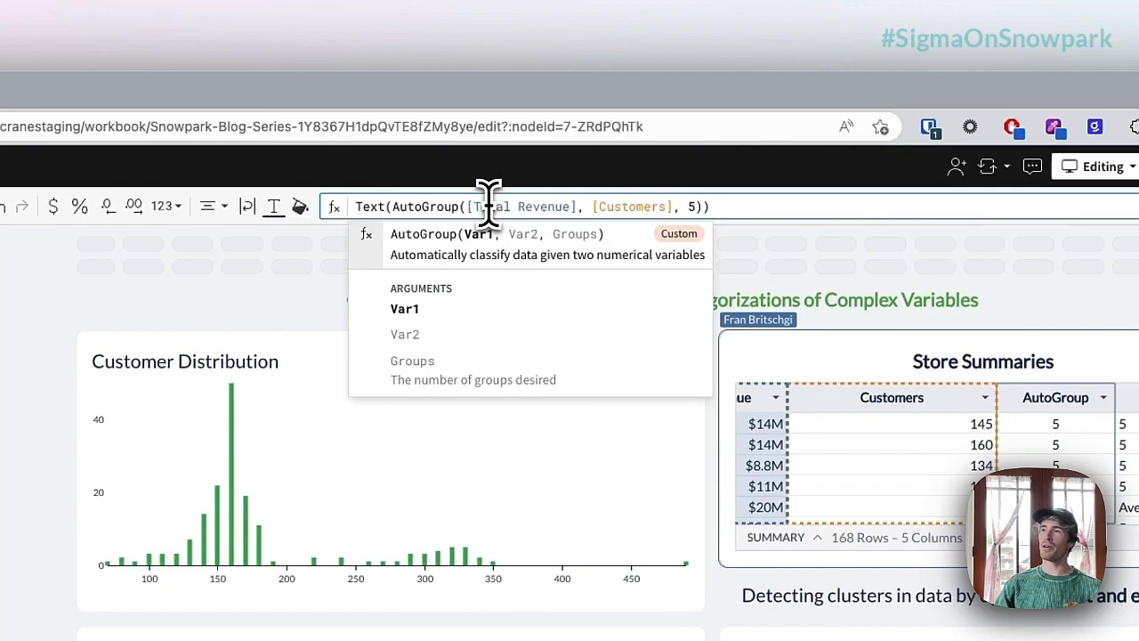
mouse_move(619, 206)
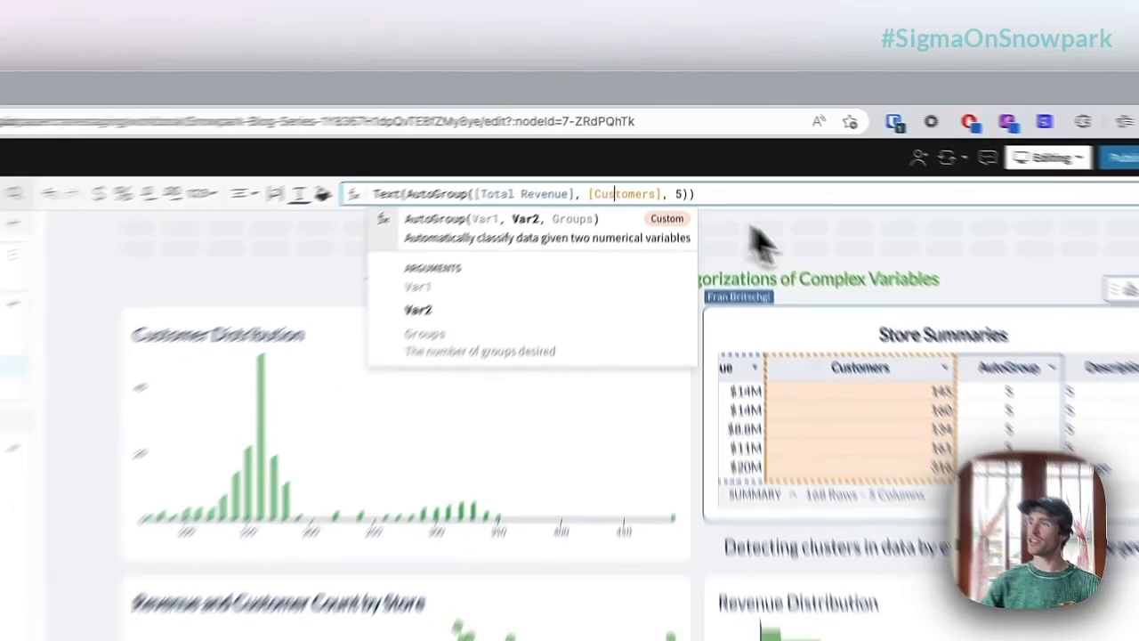
scroll("down", 3)
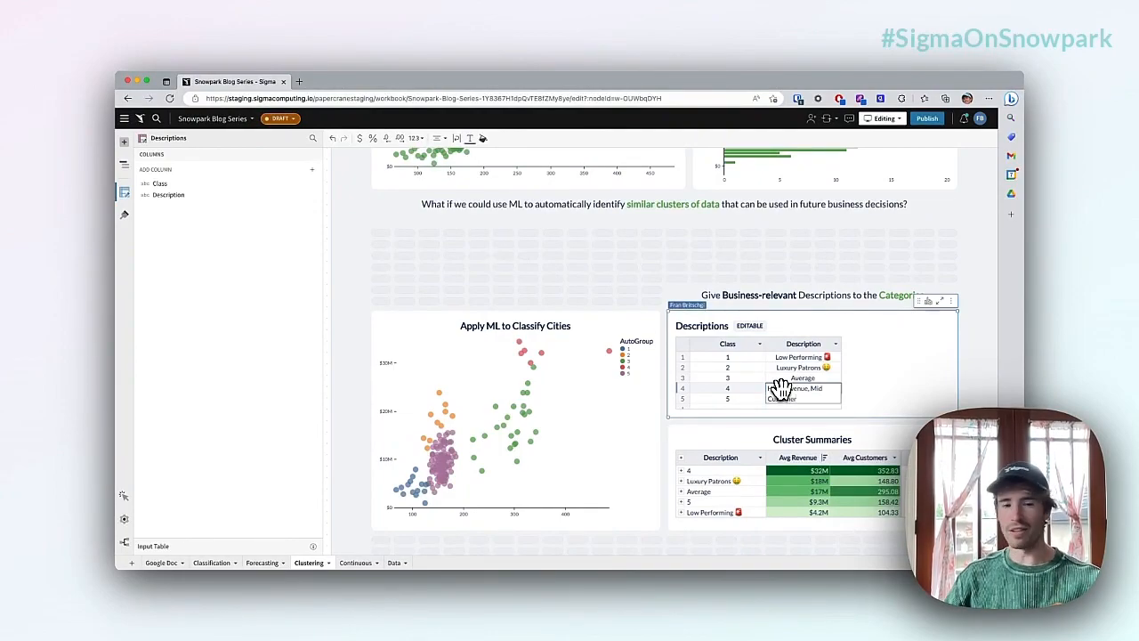
- Confirm 'High Revenue, Mid Customer' as the Description for class 4 in the Descriptions table
left_click(804, 388)
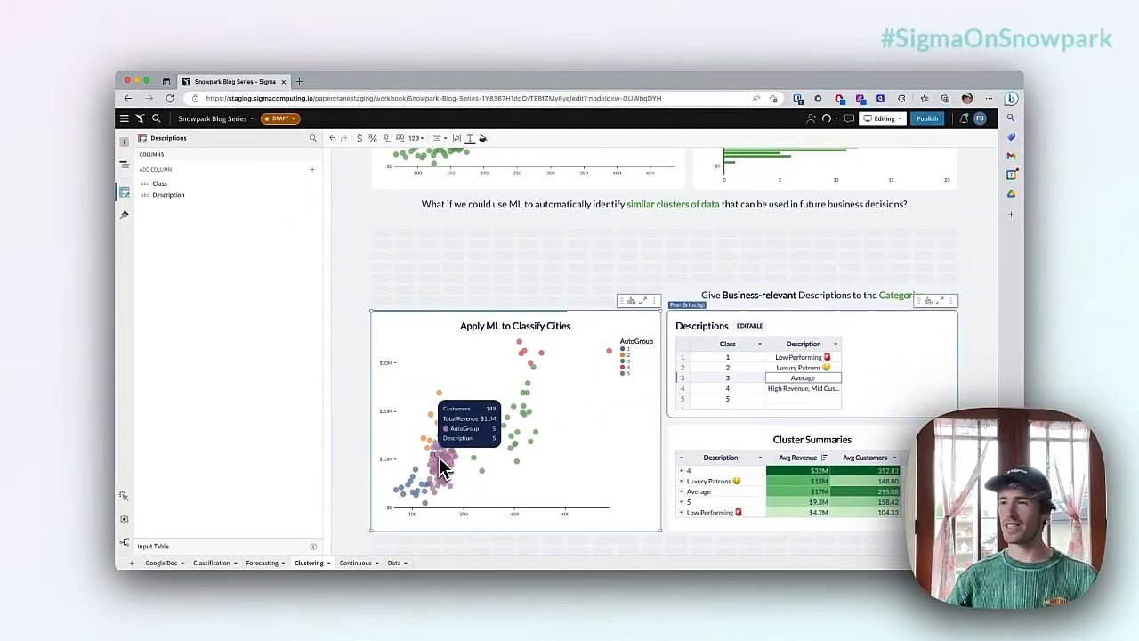
mouse_move(543, 363)
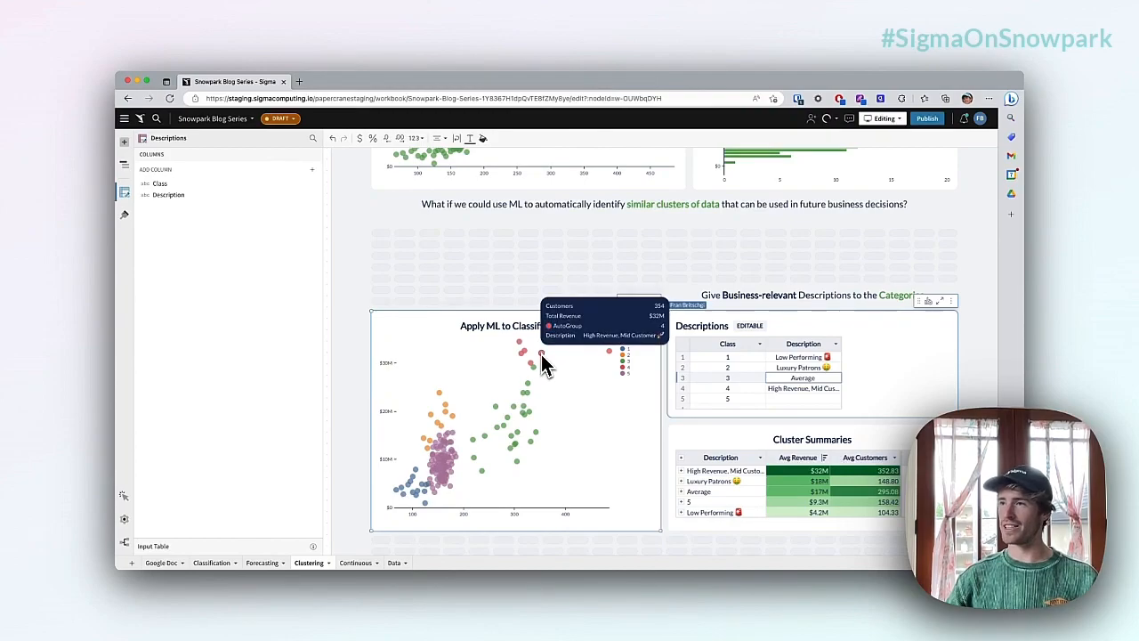